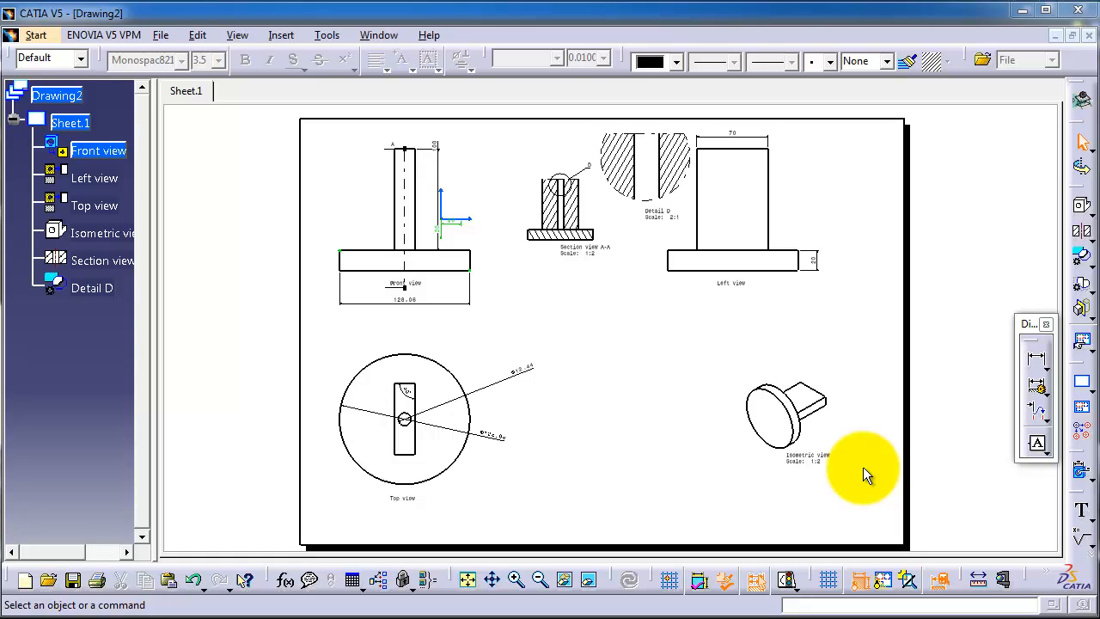
{"action": "mouse_move", "coordinate": [849, 480]}
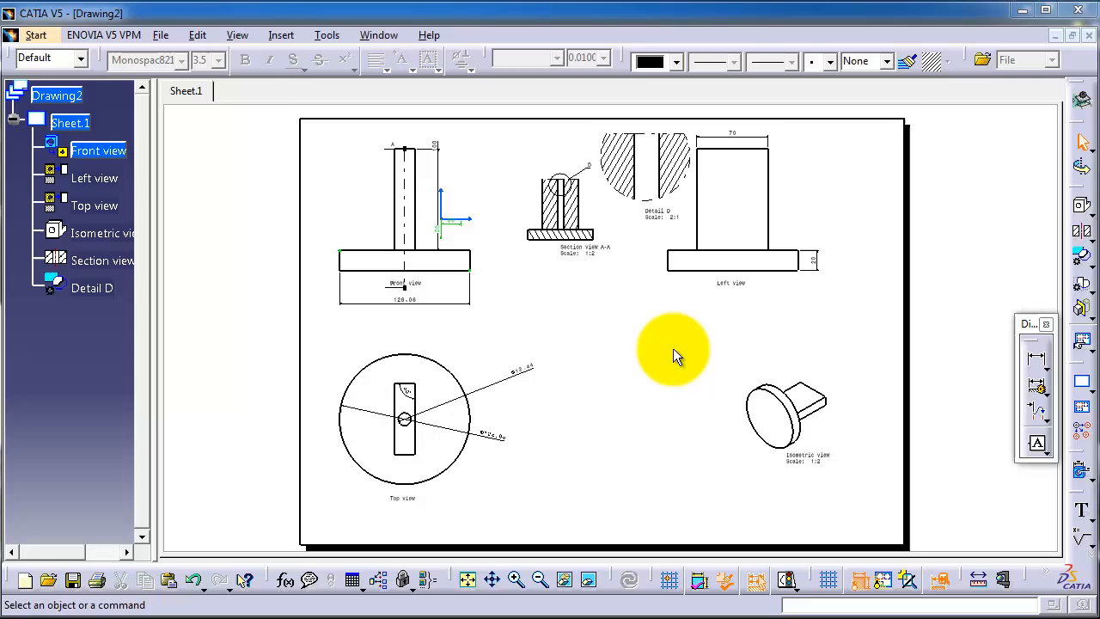
{"action": "mouse_move", "coordinate": [674, 347]}
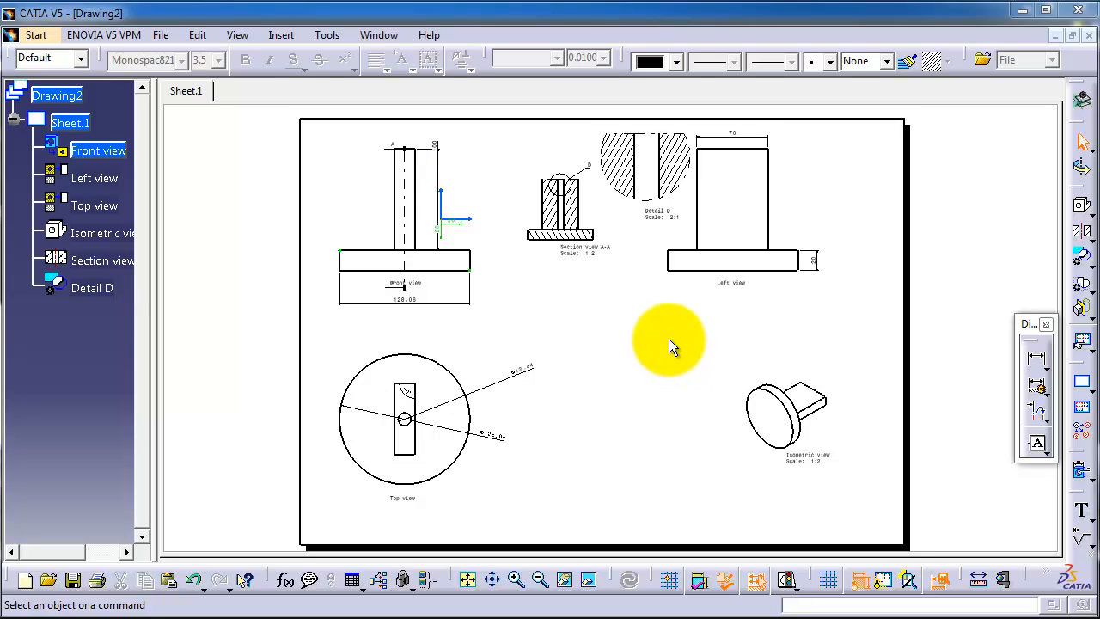
{"action": "mouse_move", "coordinate": [570, 141]}
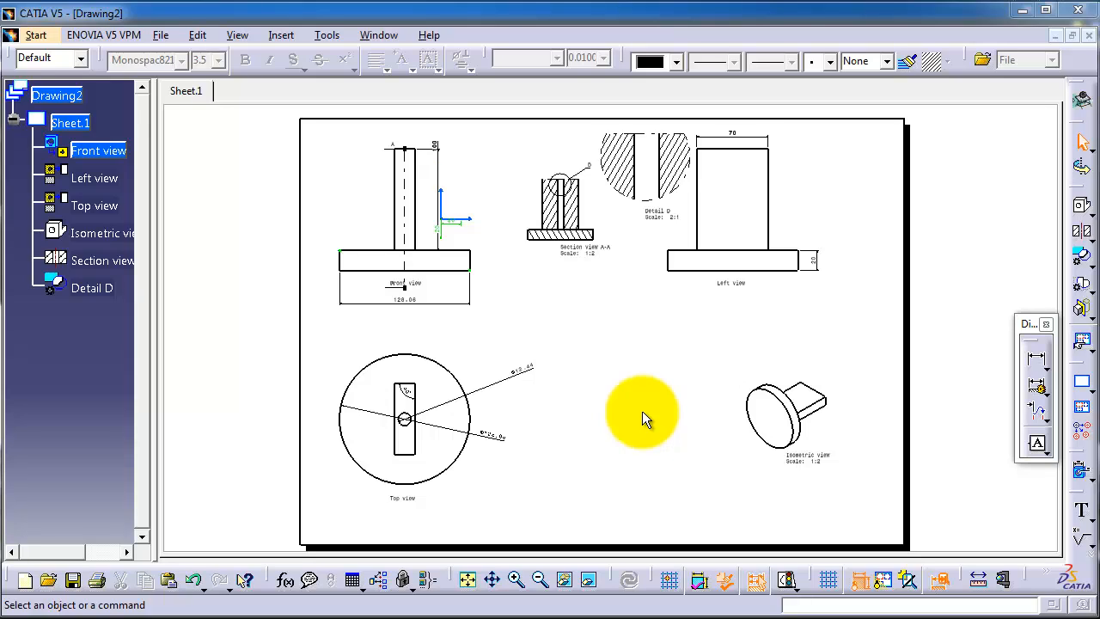
{"action": "mouse_move", "coordinate": [653, 414]}
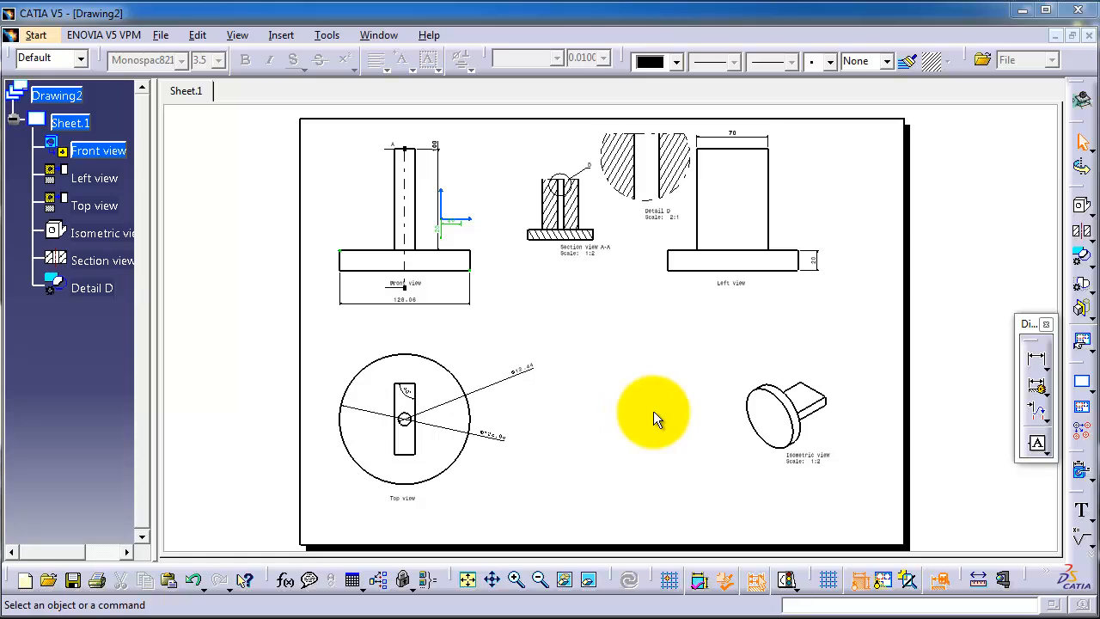
{"action": "mouse_move", "coordinate": [662, 419]}
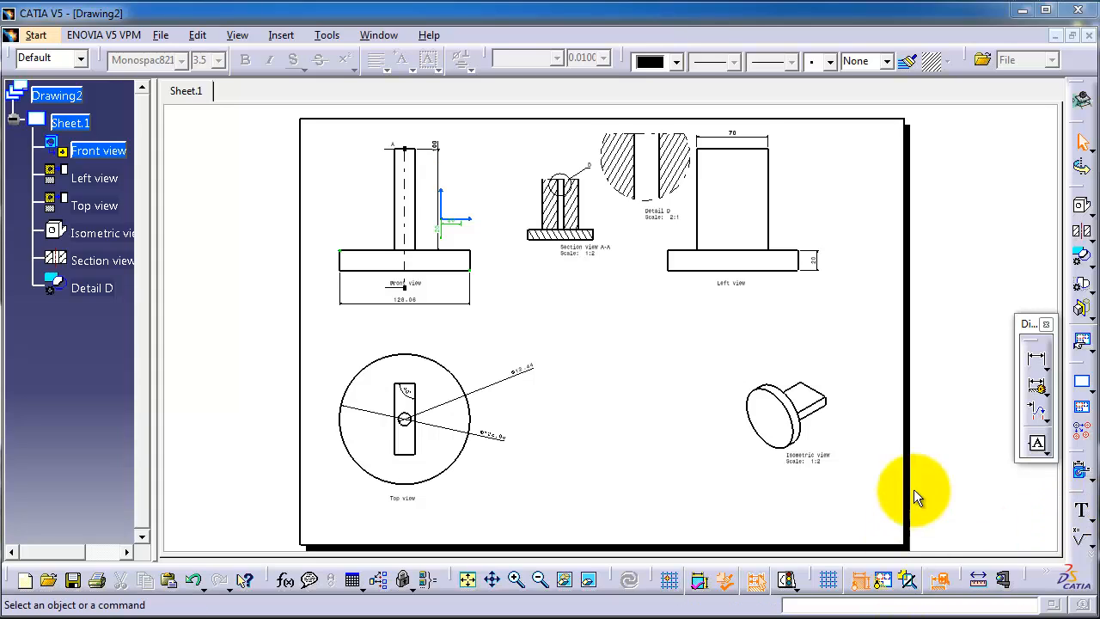
Start the plain Text annotation command from the Insert menu
{"action": "left_click", "coordinate": [282, 34]}
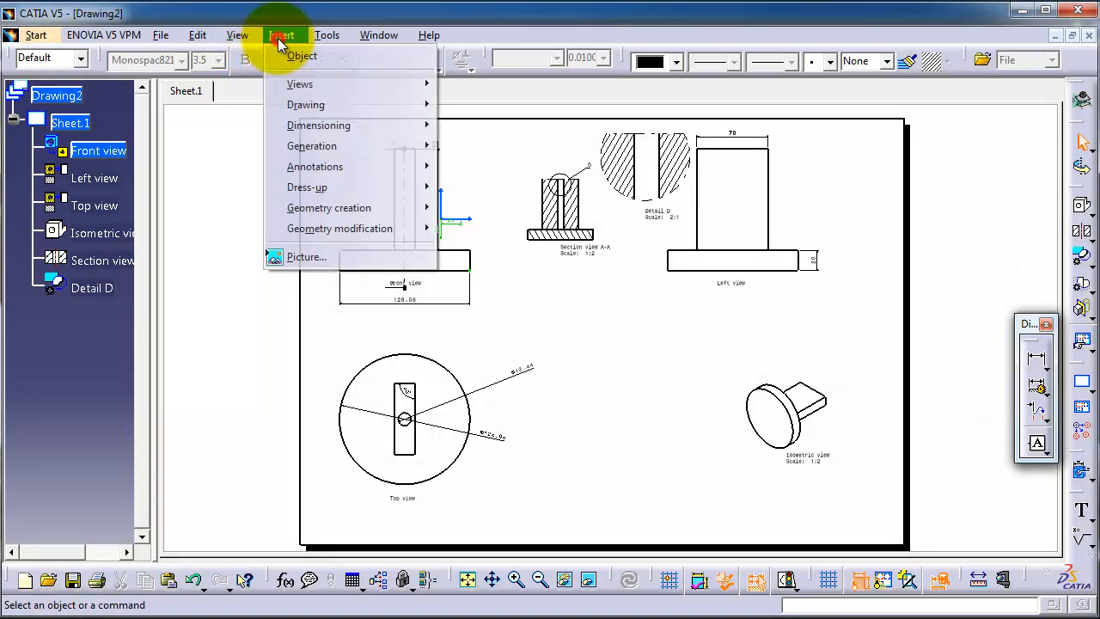
{"action": "mouse_move", "coordinate": [314, 165]}
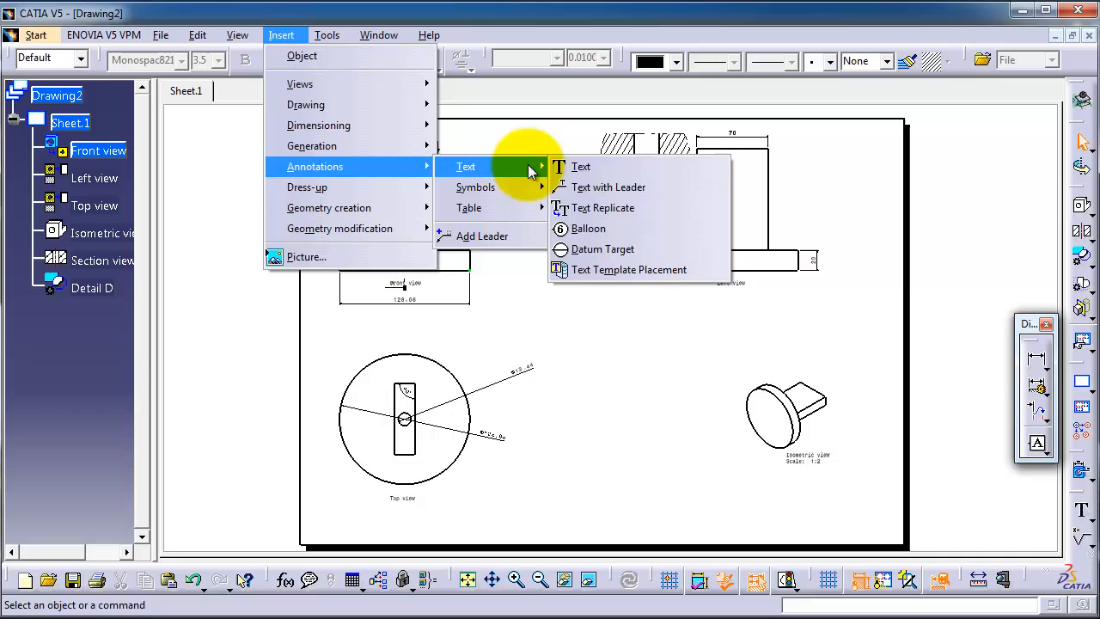
{"action": "mouse_move", "coordinate": [608, 186]}
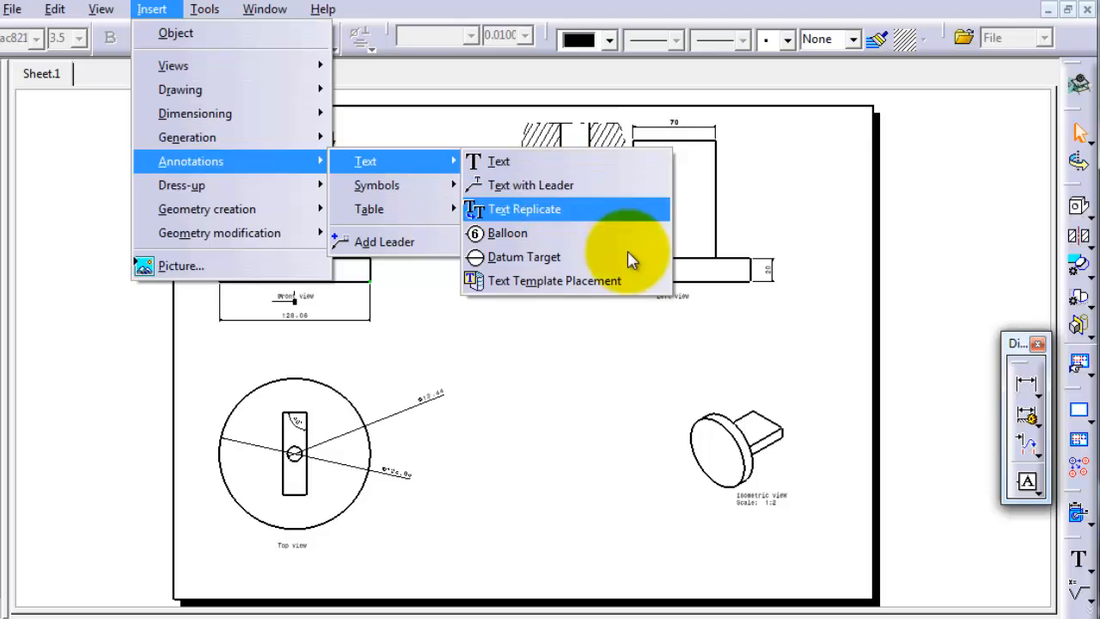
{"action": "left_click", "coordinate": [525, 210]}
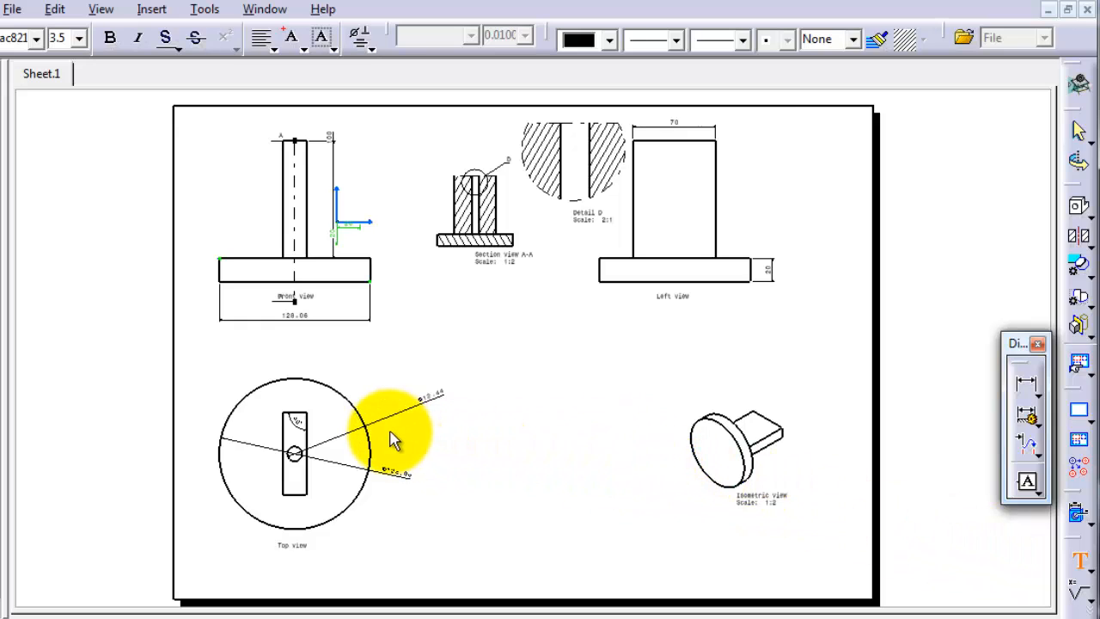
{"action": "mouse_move", "coordinate": [622, 438]}
{"action": "type", "text": "The"}
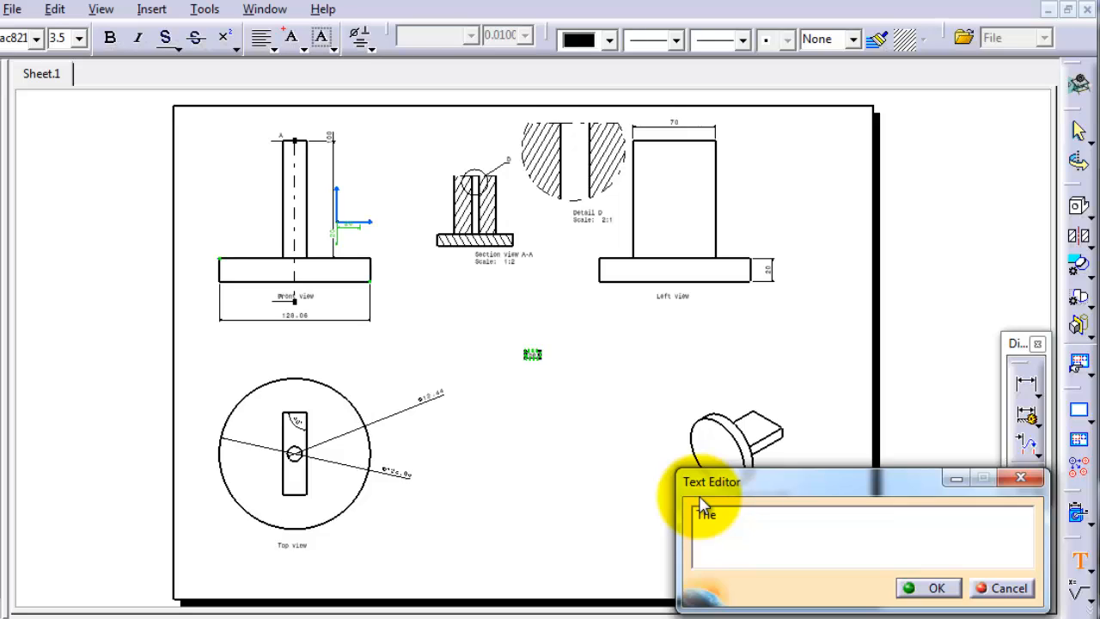
Place a text note reading 'The First Drawings' near the sheet centre
{"action": "type", "text": "First"}
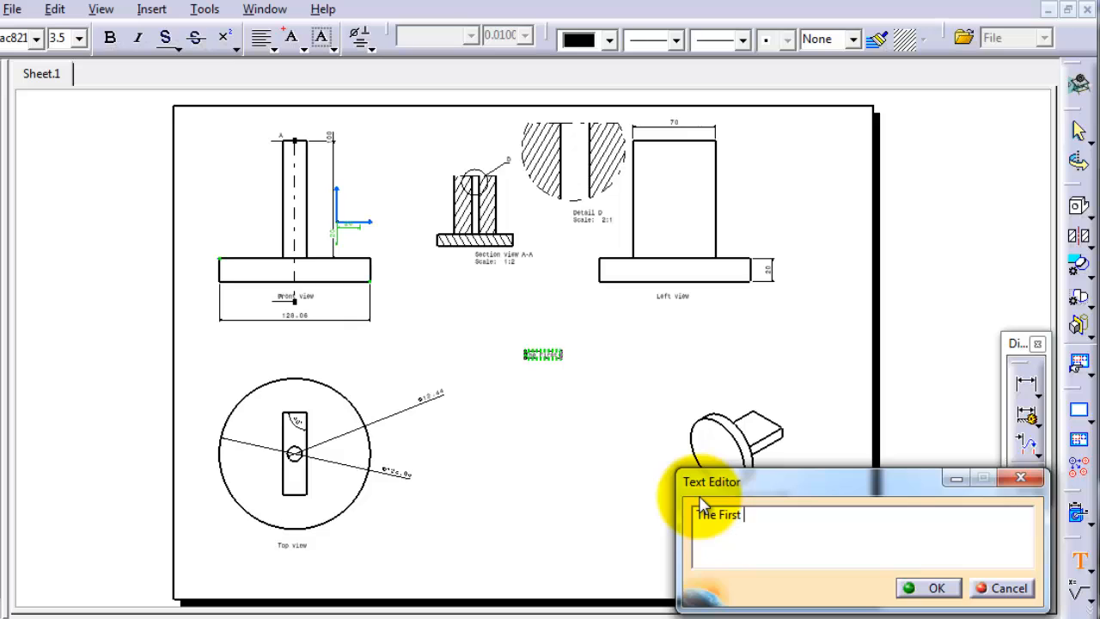
{"action": "type", "text": "Drawings"}
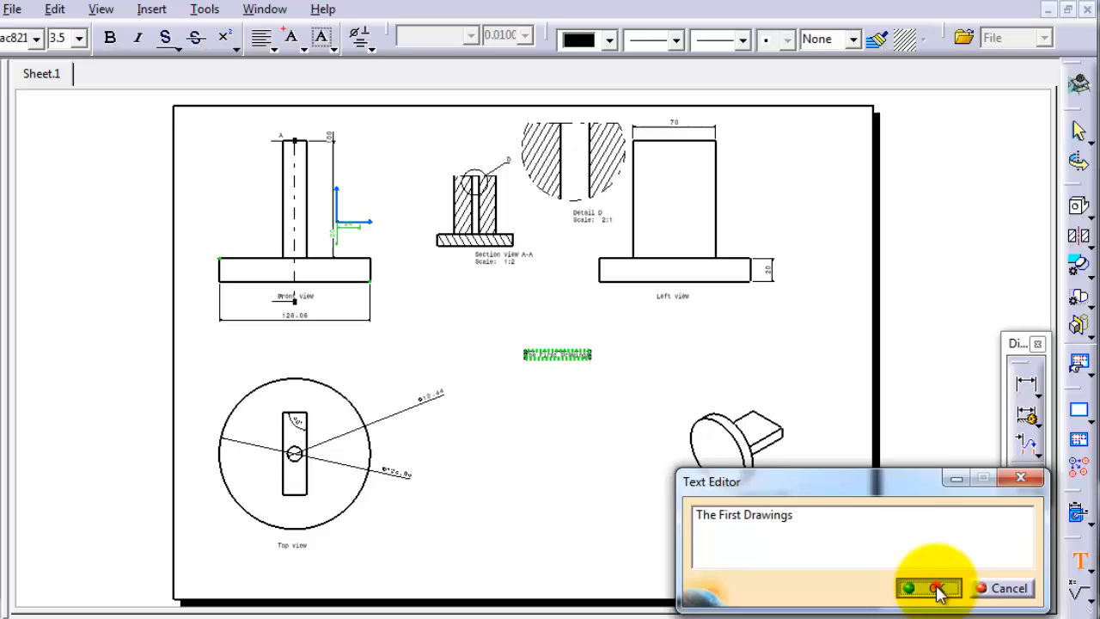
{"action": "left_click", "coordinate": [909, 588]}
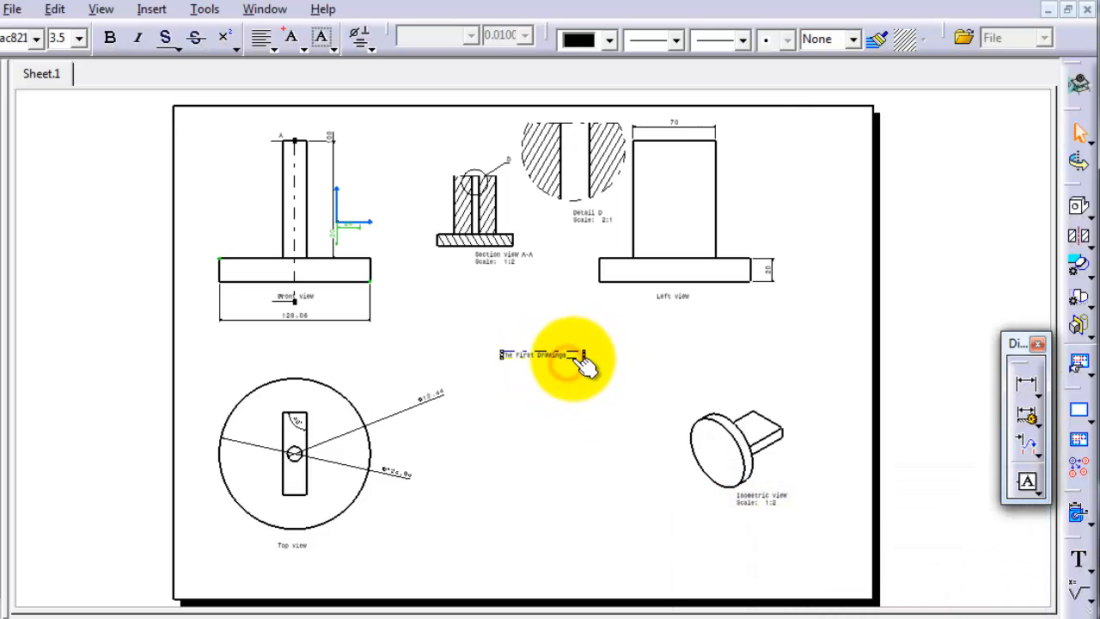
Re-edit 'The First Drawings' note and confirm it, leaving it just below the upper views
{"action": "double_click", "coordinate": [541, 354]}
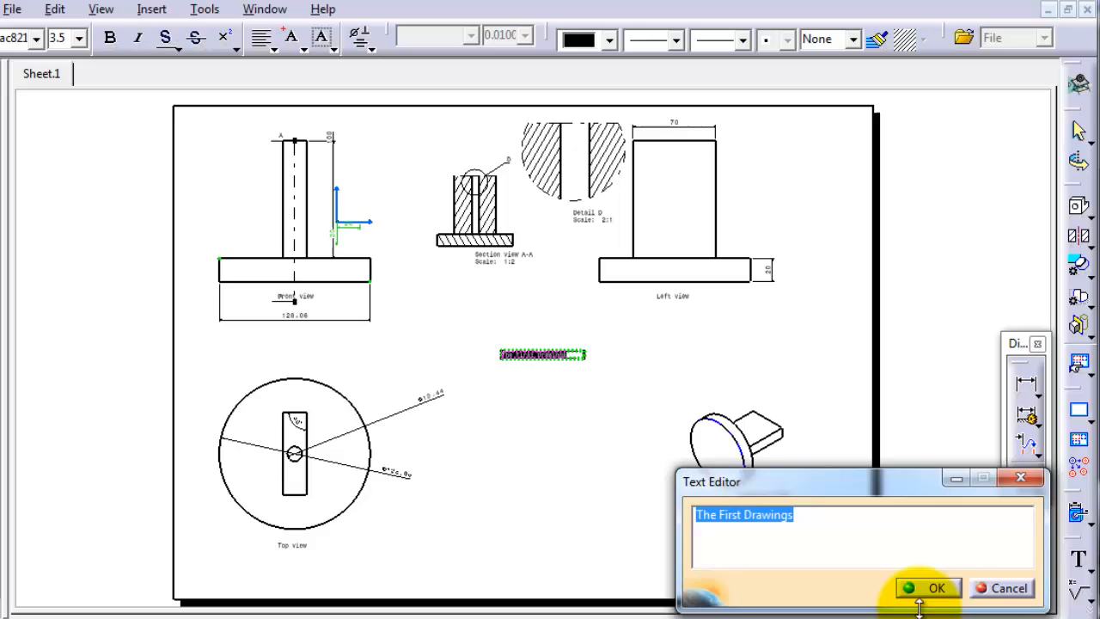
{"action": "left_click", "coordinate": [935, 588]}
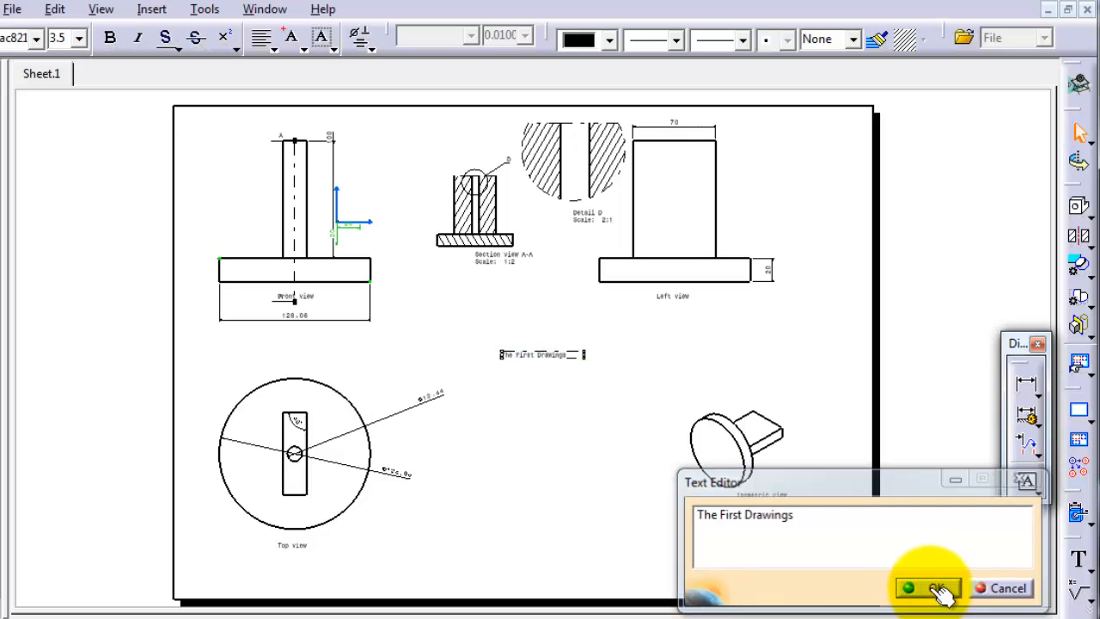
{"action": "left_click", "coordinate": [930, 587]}
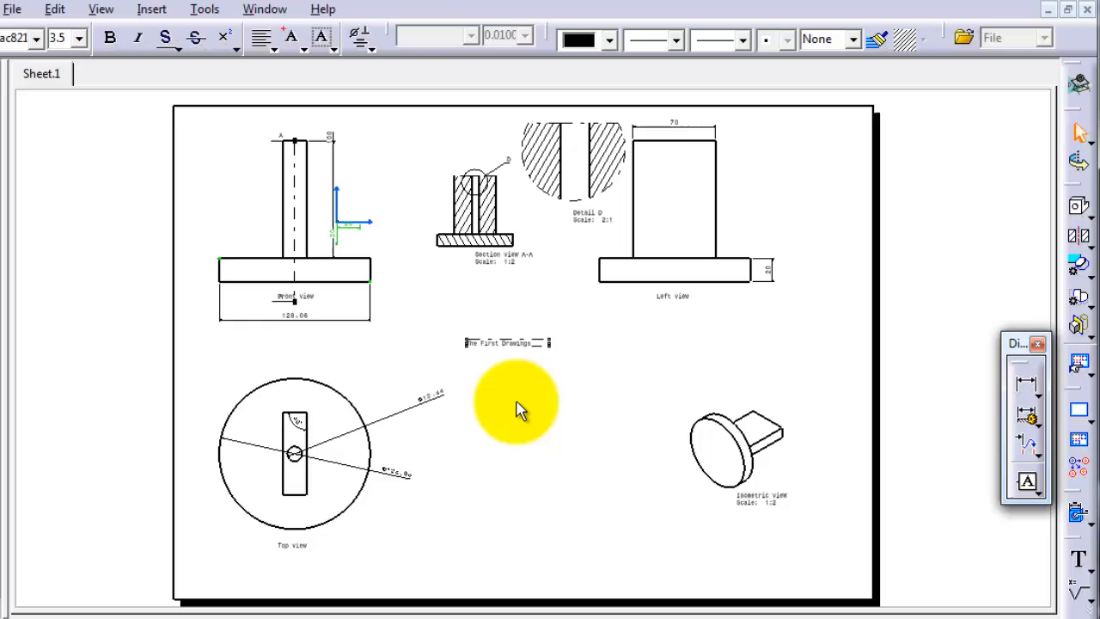
{"action": "mouse_move", "coordinate": [524, 409]}
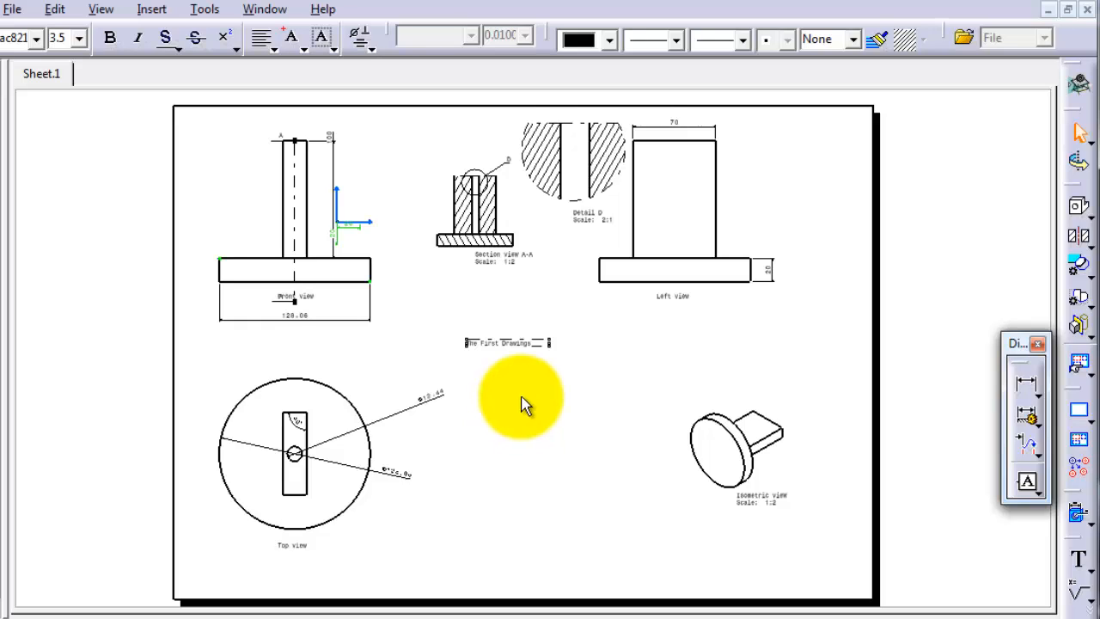
{"action": "mouse_move", "coordinate": [532, 392]}
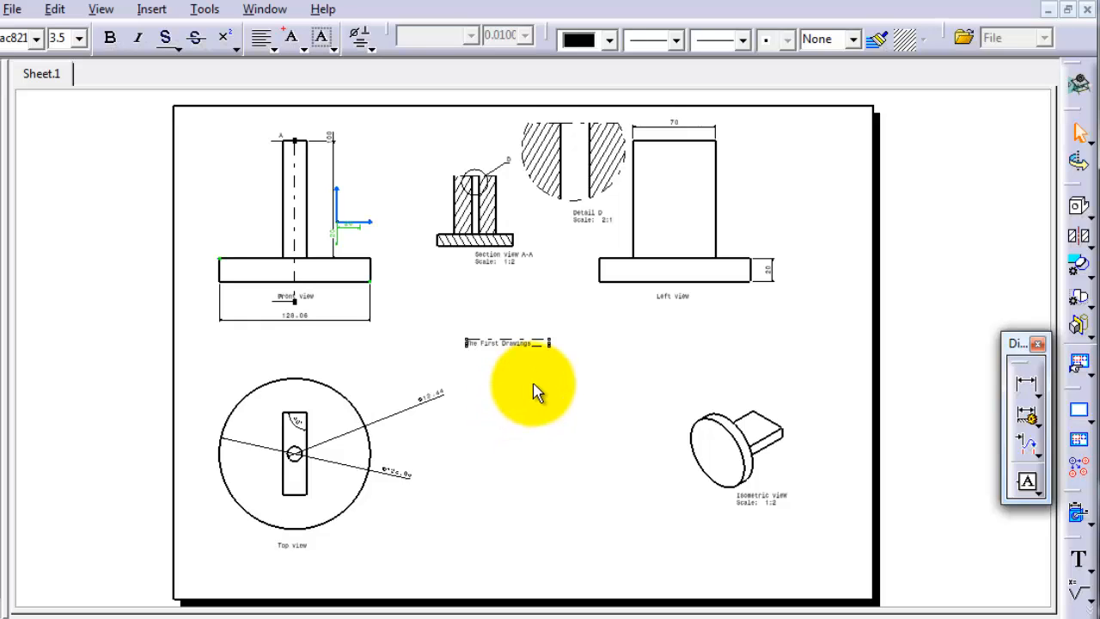
{"action": "mouse_move", "coordinate": [639, 399]}
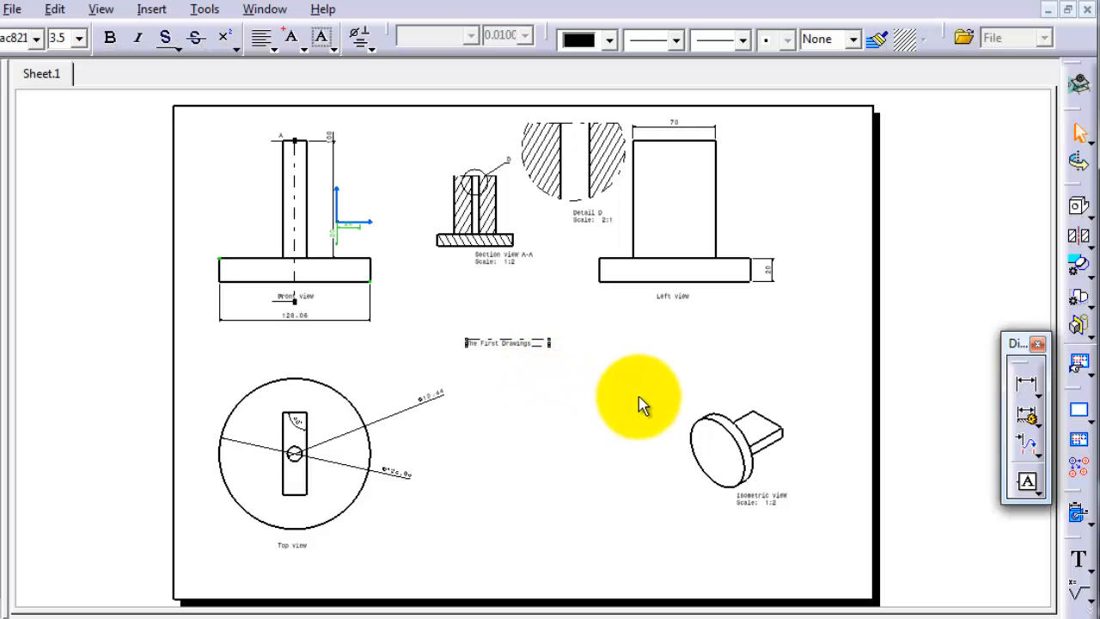
{"action": "mouse_move", "coordinate": [653, 329]}
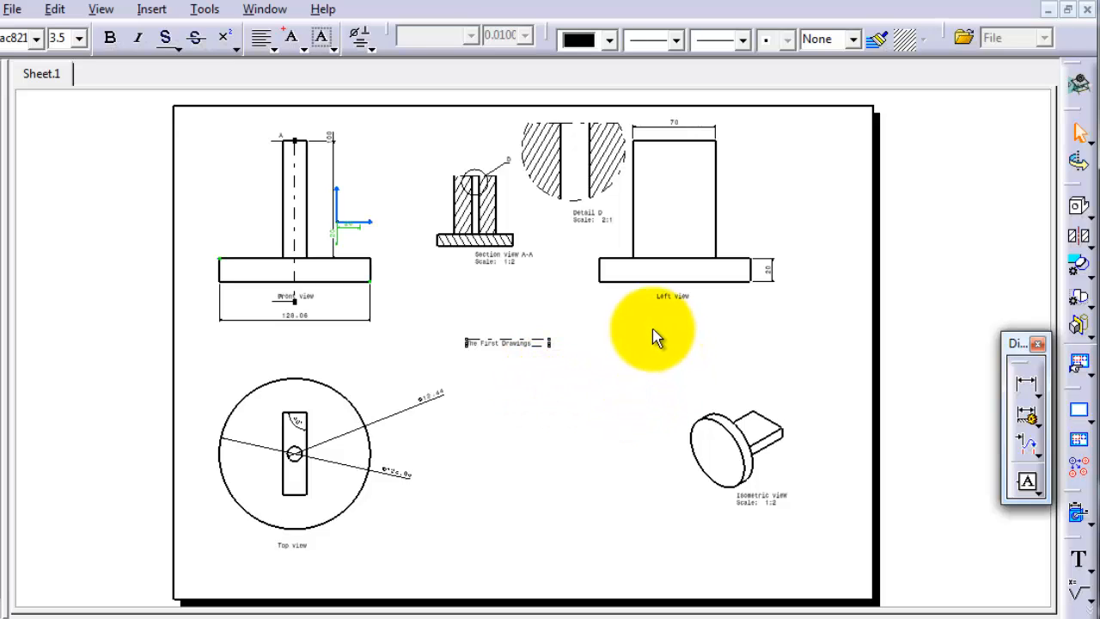
{"action": "mouse_move", "coordinate": [645, 335]}
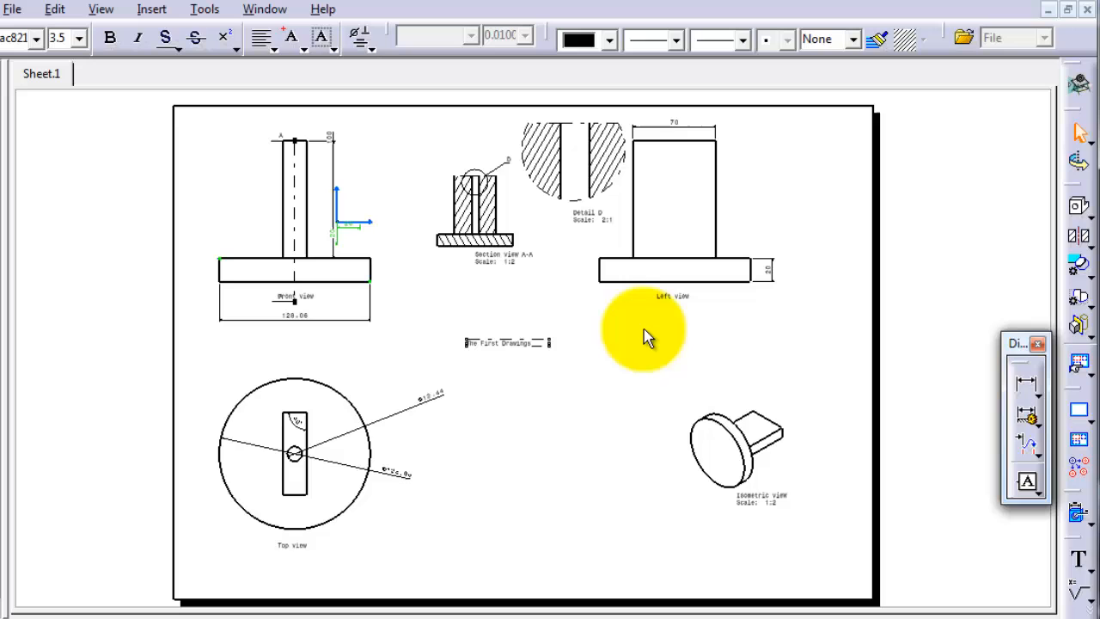
{"action": "mouse_move", "coordinate": [1028, 451]}
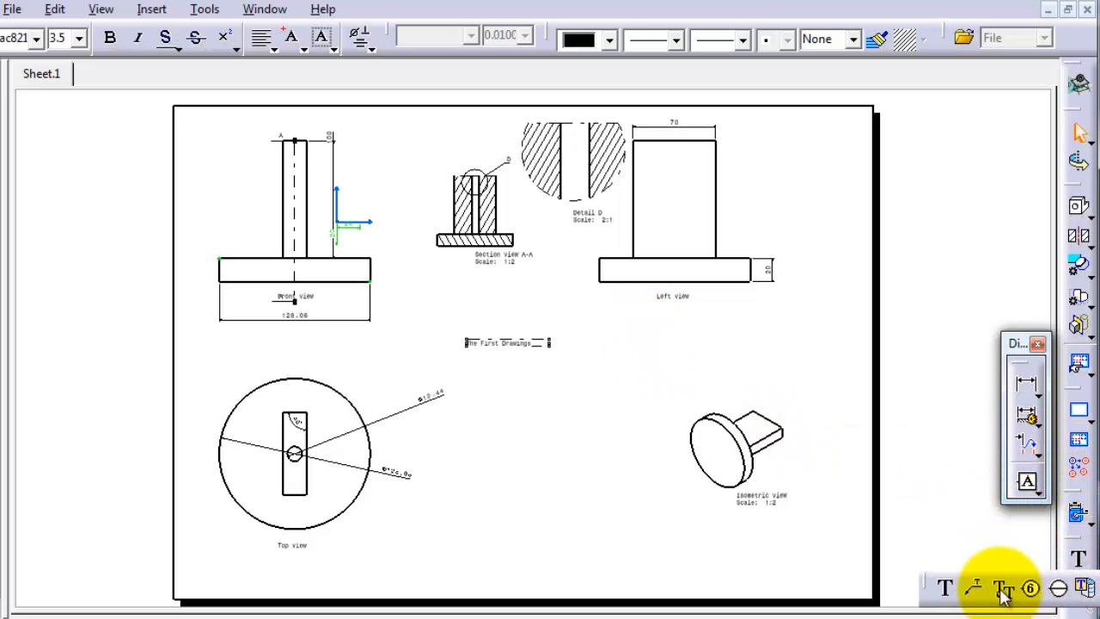
{"action": "mouse_move", "coordinate": [973, 588]}
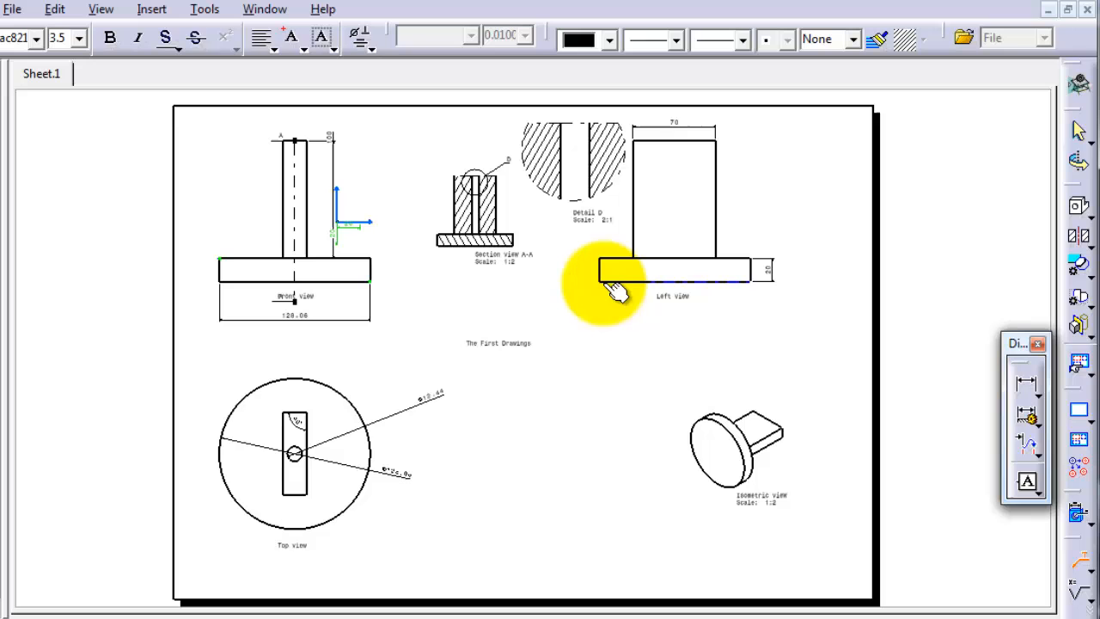
{"action": "mouse_move", "coordinate": [567, 283]}
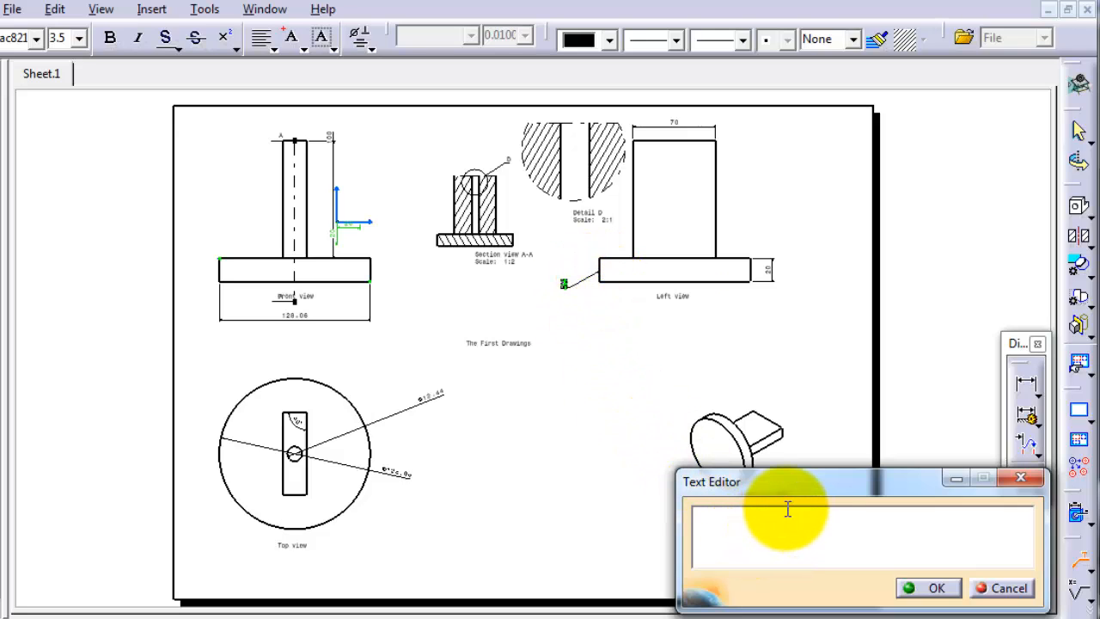
Place a leader note reading 'Left Edge' pointing at the left view's base edge
{"action": "type", "text": "Left E"}
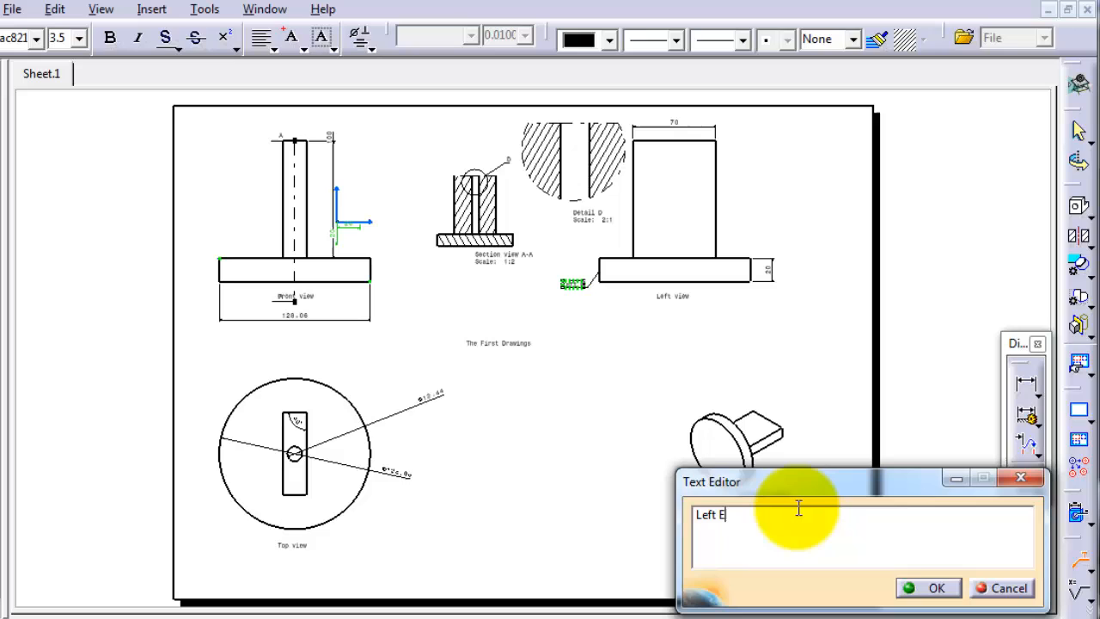
{"action": "type", "text": "dge"}
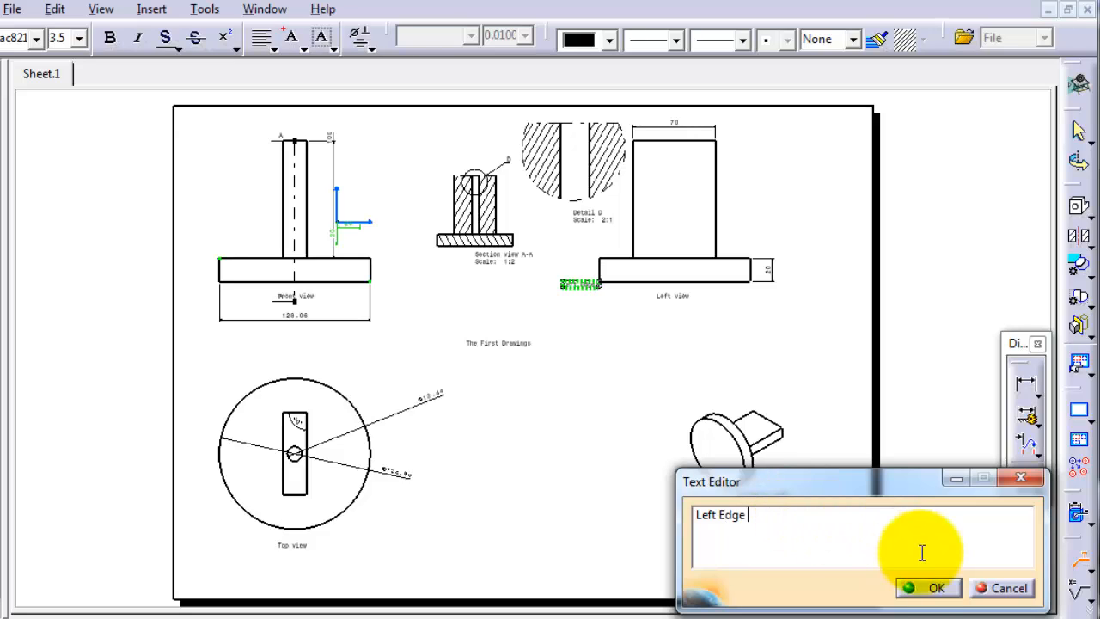
{"action": "left_click", "coordinate": [935, 588]}
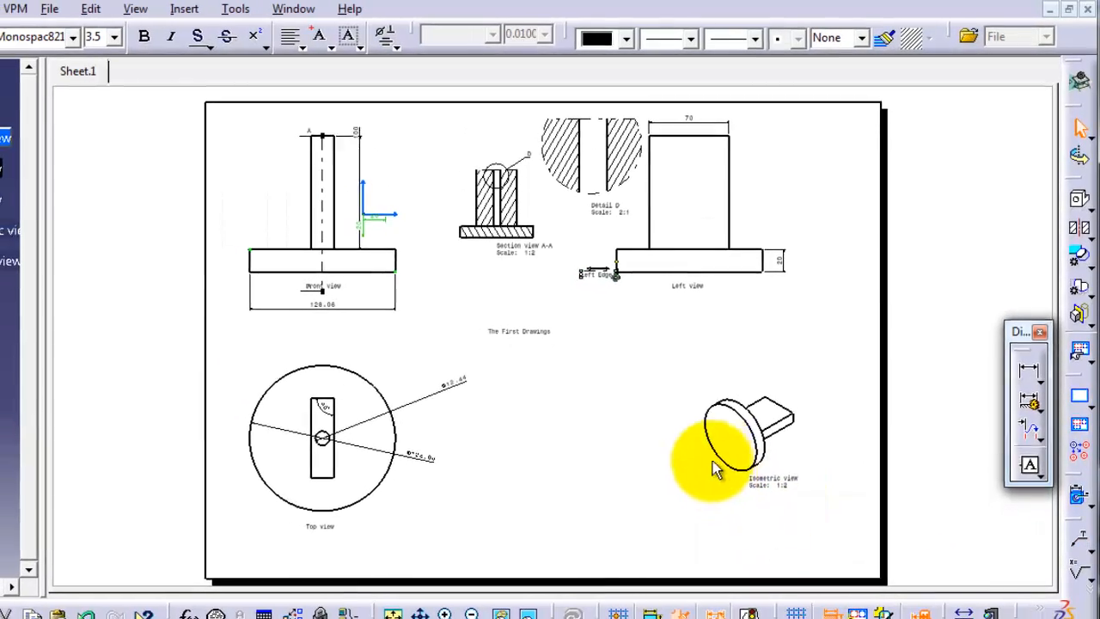